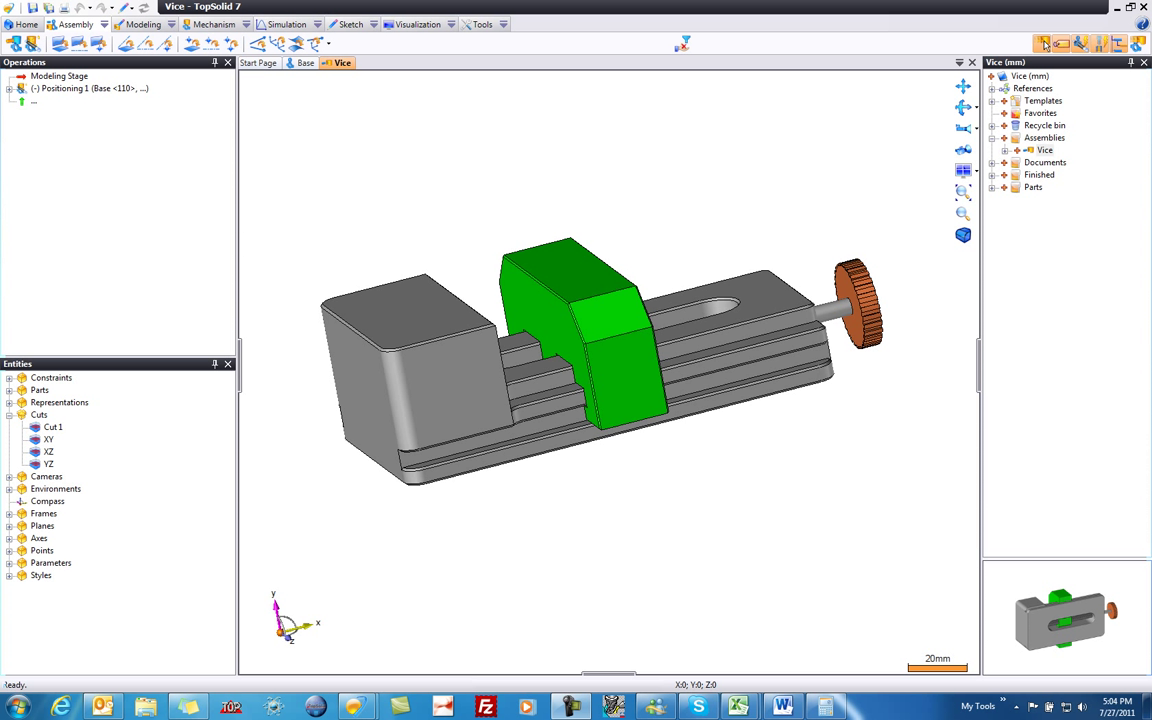
pyautogui.moveTo(585, 493)
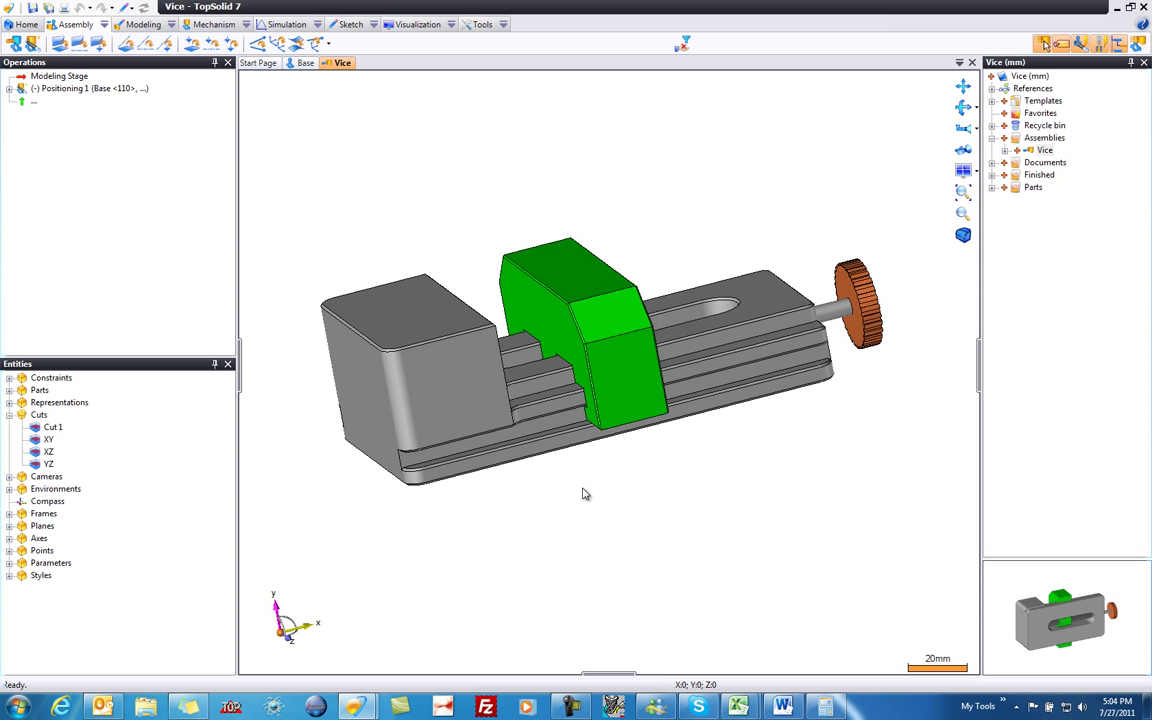
pyautogui.moveTo(897, 282)
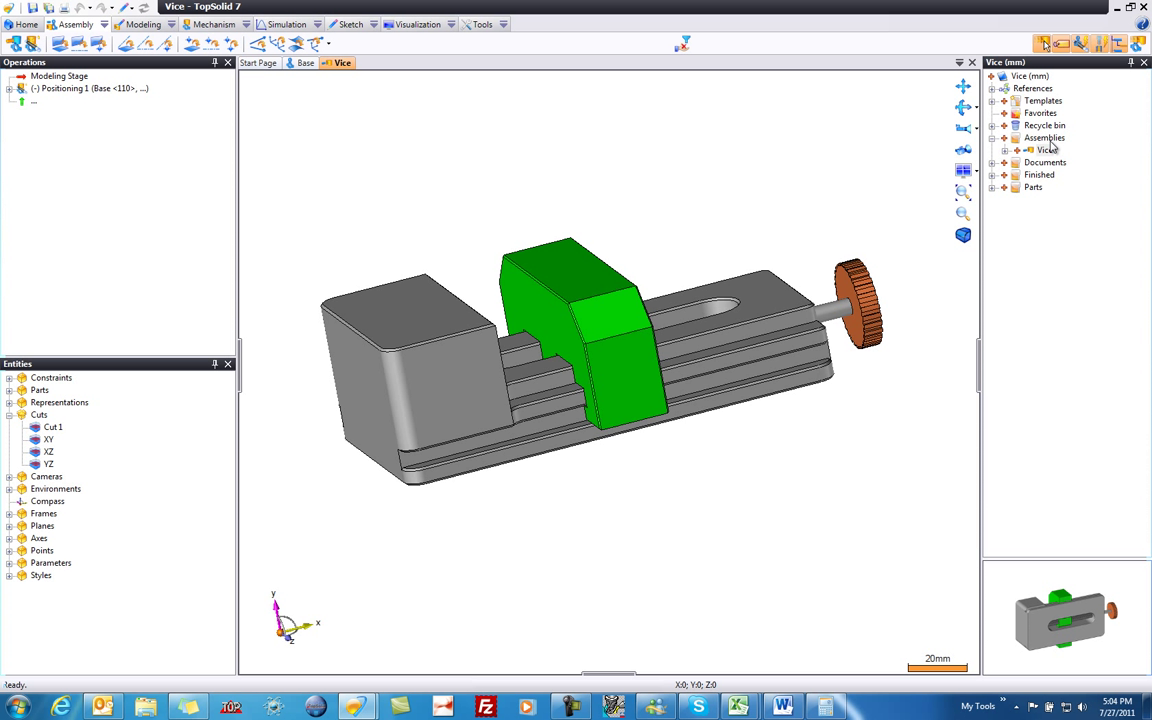
# Step: Start a new Bill of Material document for the Vice assembly and reposition the template chooser
pyautogui.click(1044, 149)
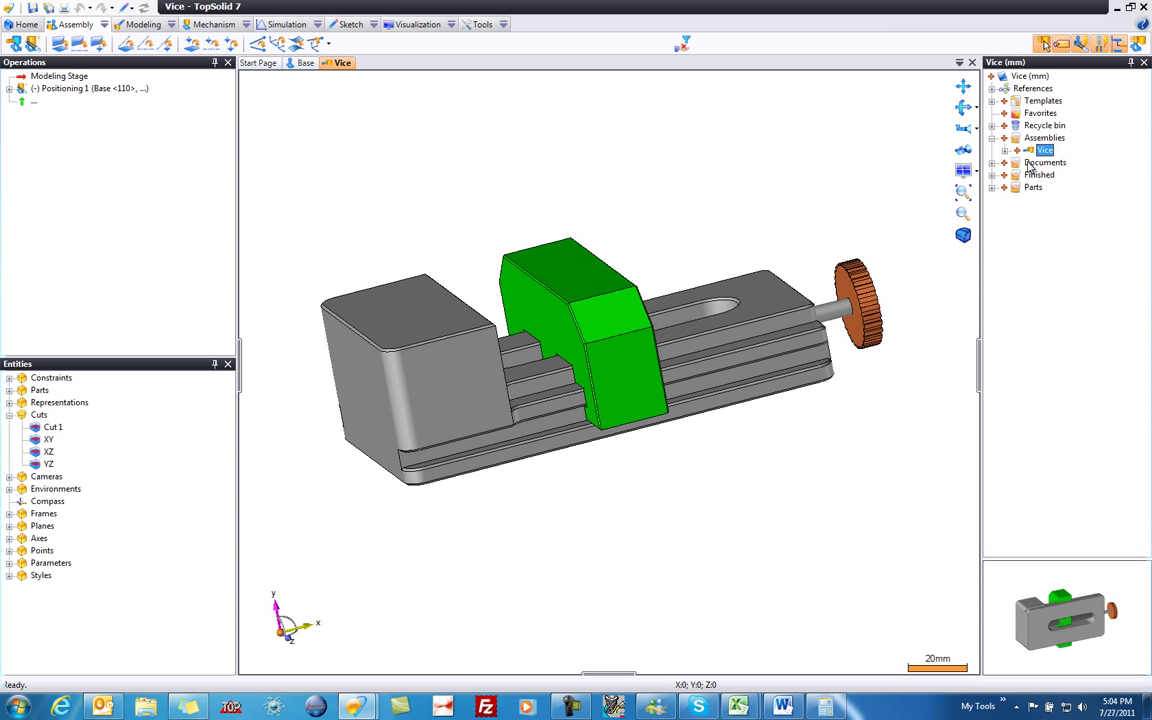
pyautogui.moveTo(1038, 268)
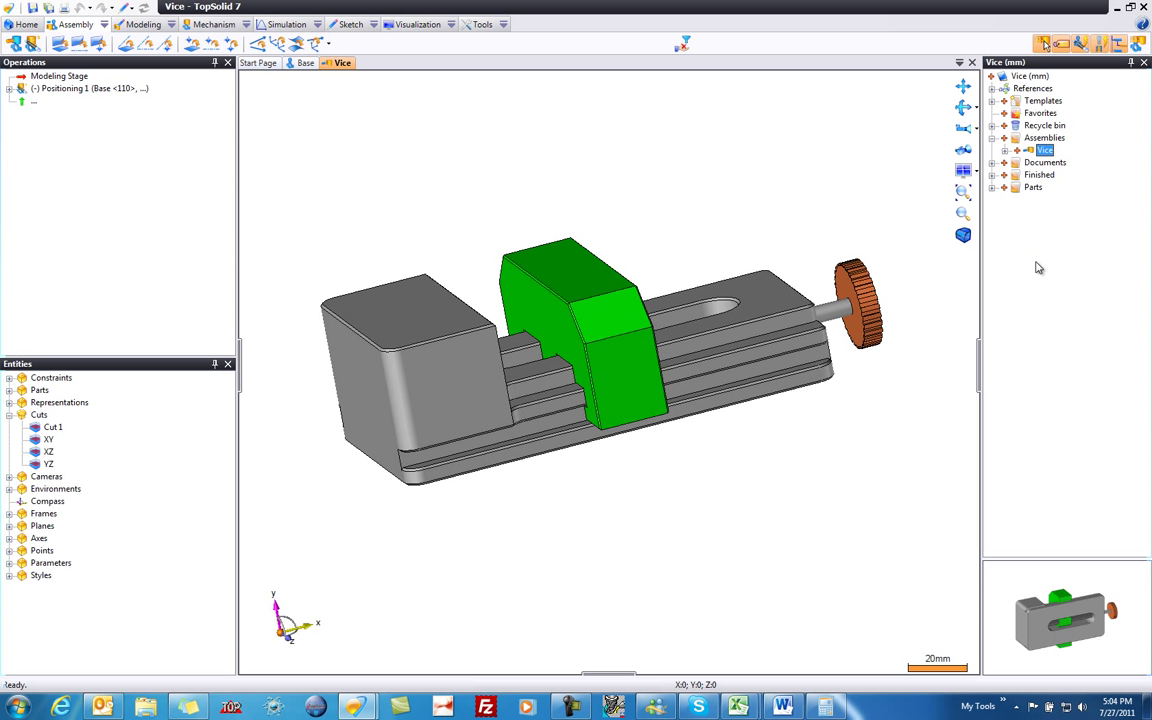
pyautogui.rightClick(1044, 149)
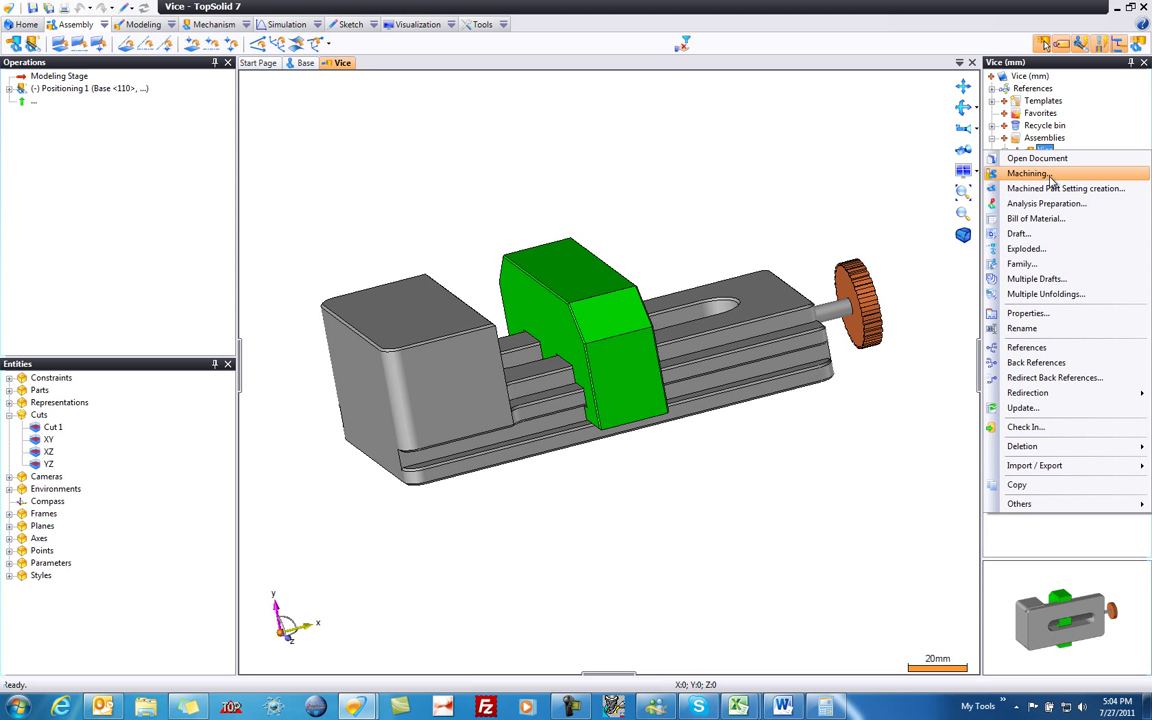
pyautogui.moveTo(1070, 218)
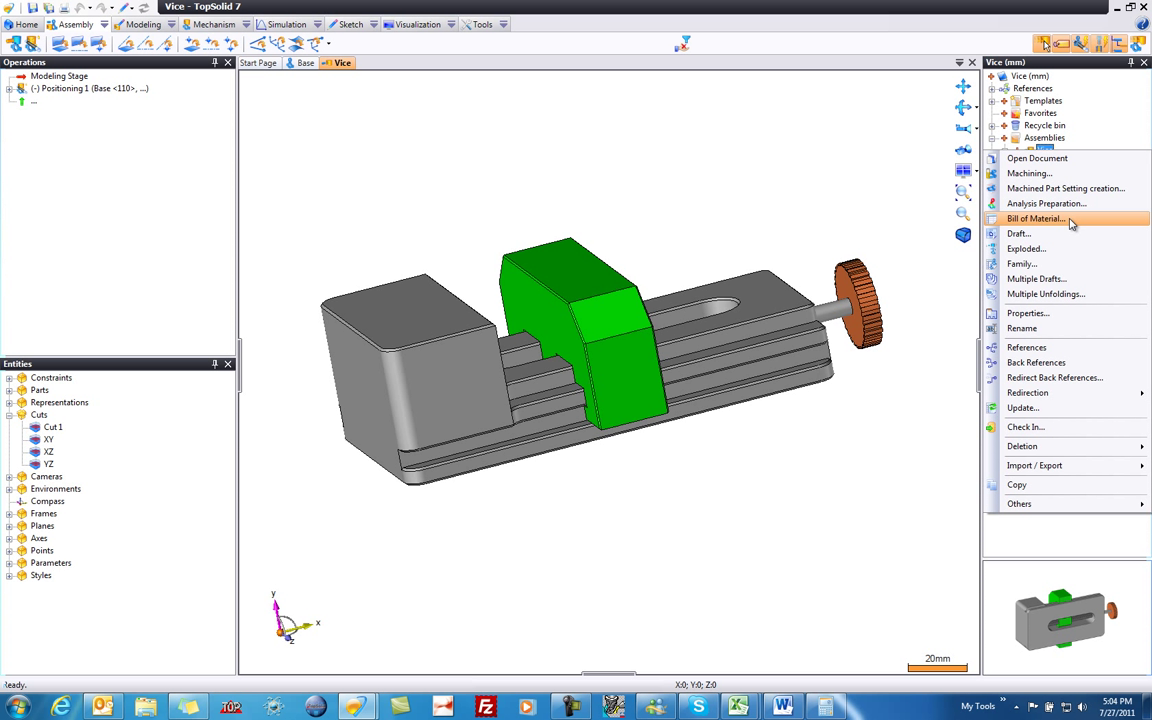
pyautogui.click(1035, 218)
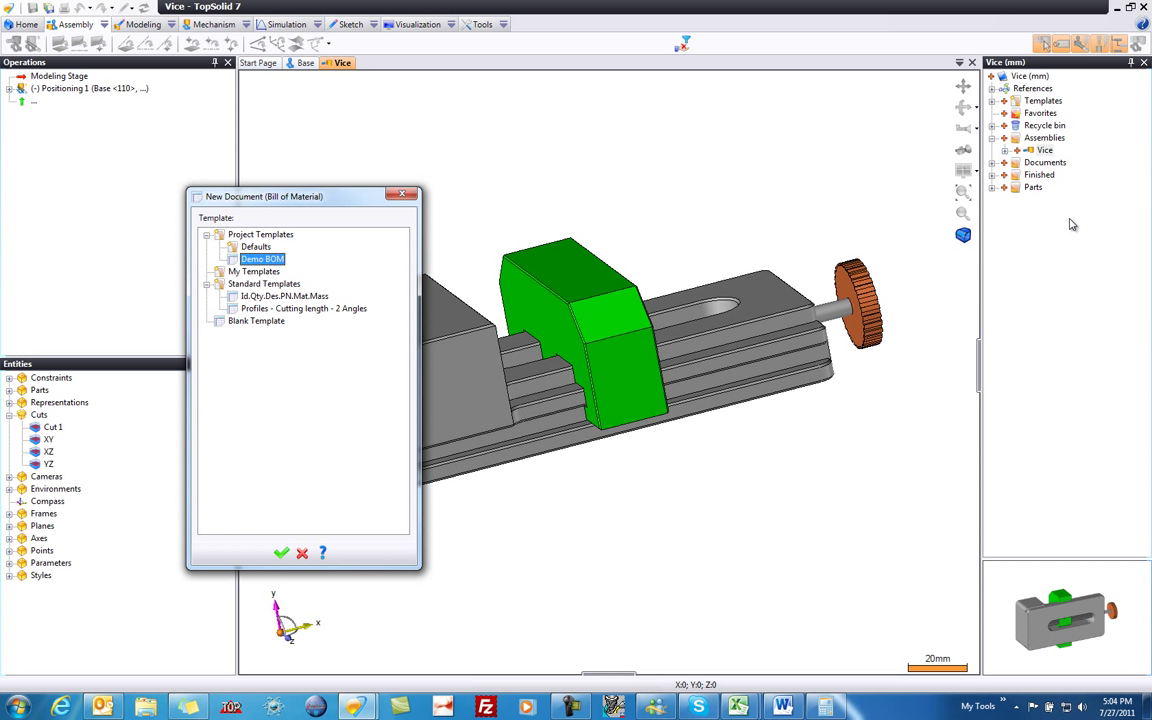
pyautogui.moveTo(264, 196); pyautogui.dragTo(398, 166)
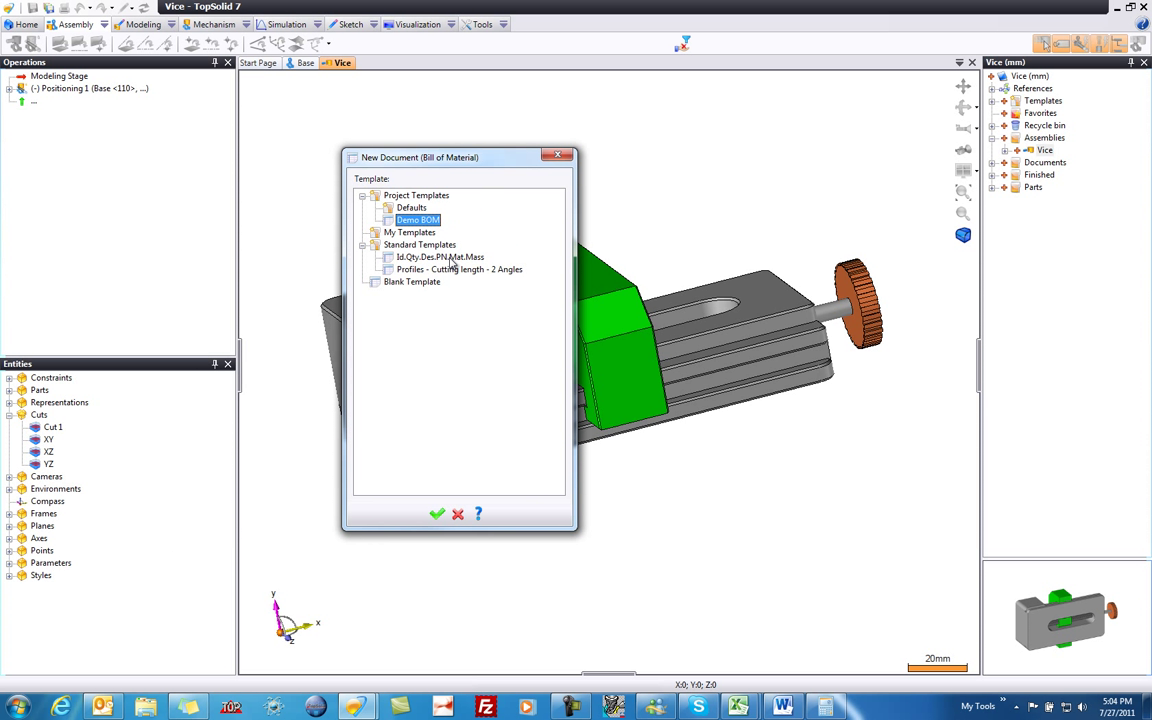
pyautogui.moveTo(448, 263)
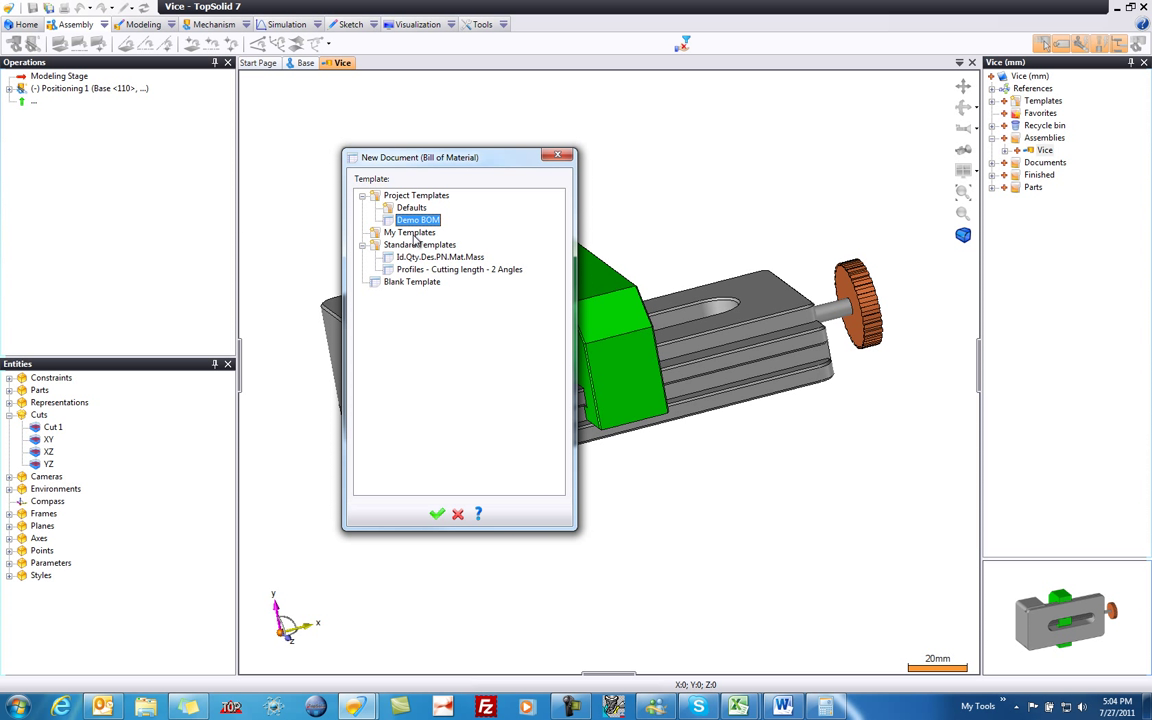
pyautogui.moveTo(447, 220)
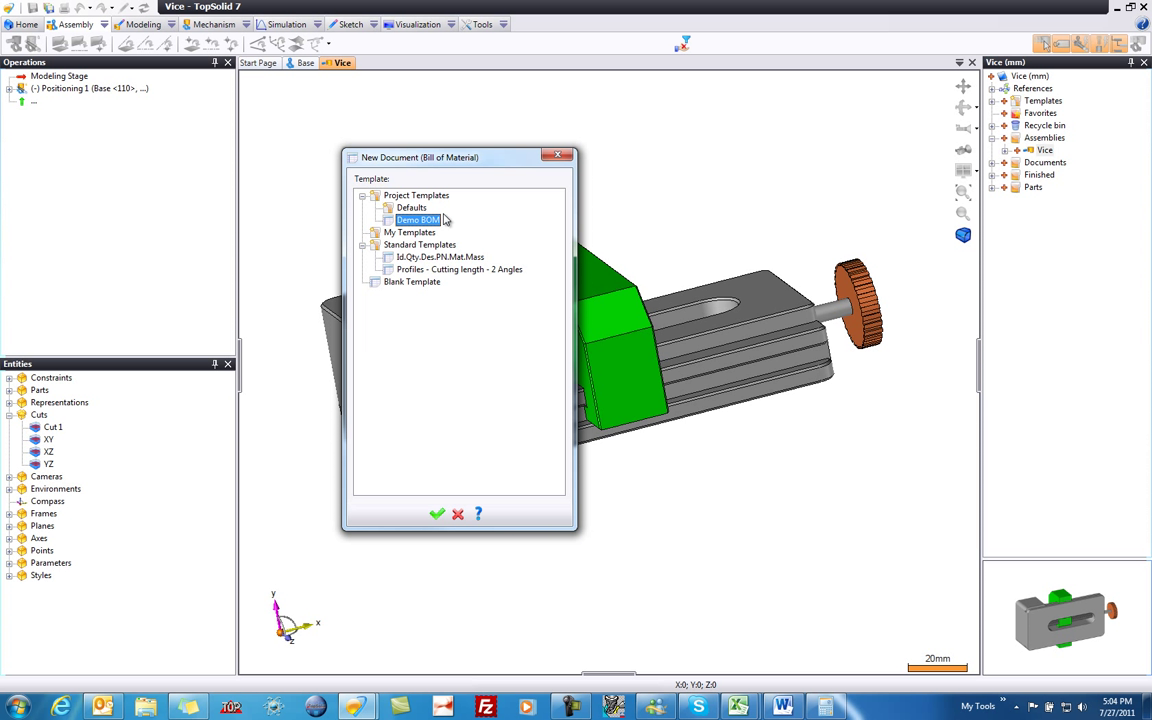
pyautogui.moveTo(424, 227)
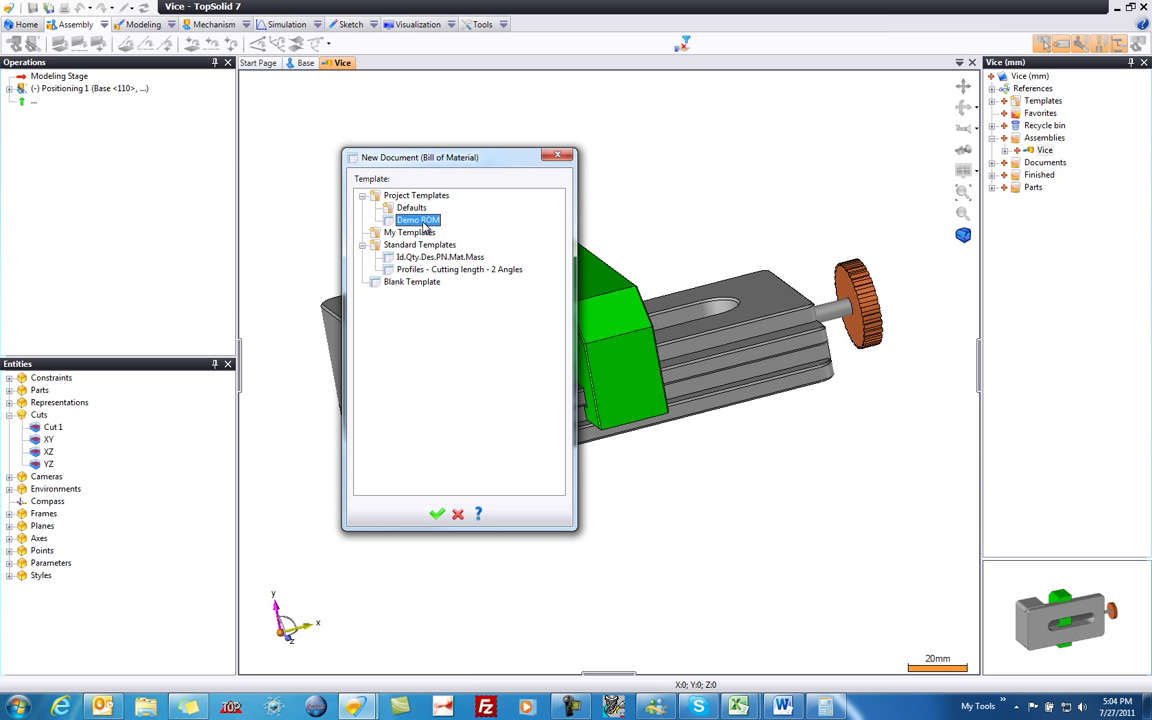
pyautogui.moveTo(428, 222)
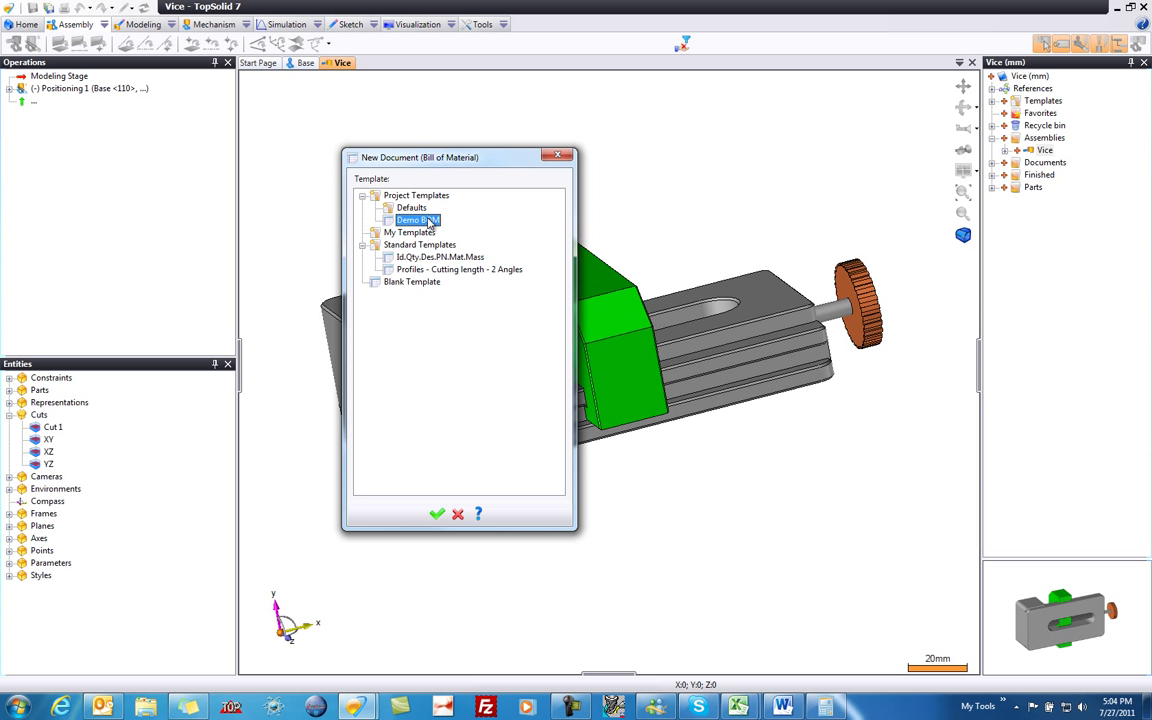
# Step: Create the BOM from the Demo BOM template with Vice as the assembly document
pyautogui.click(436, 514)
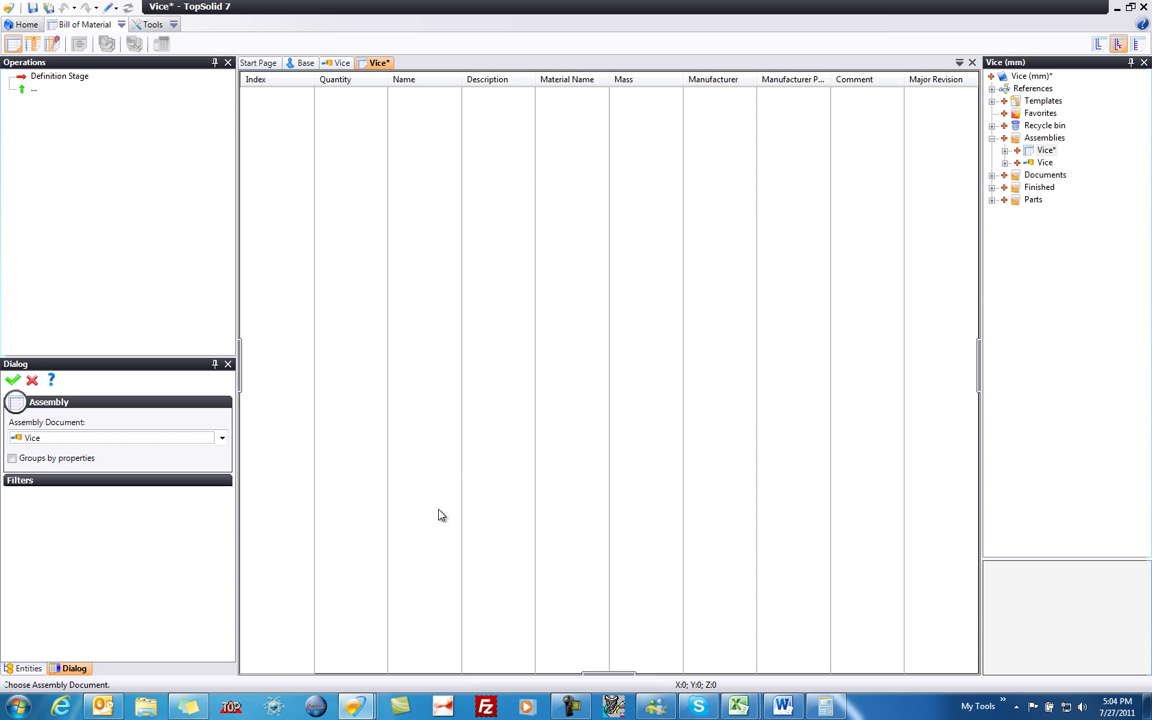
pyautogui.moveTo(68, 376)
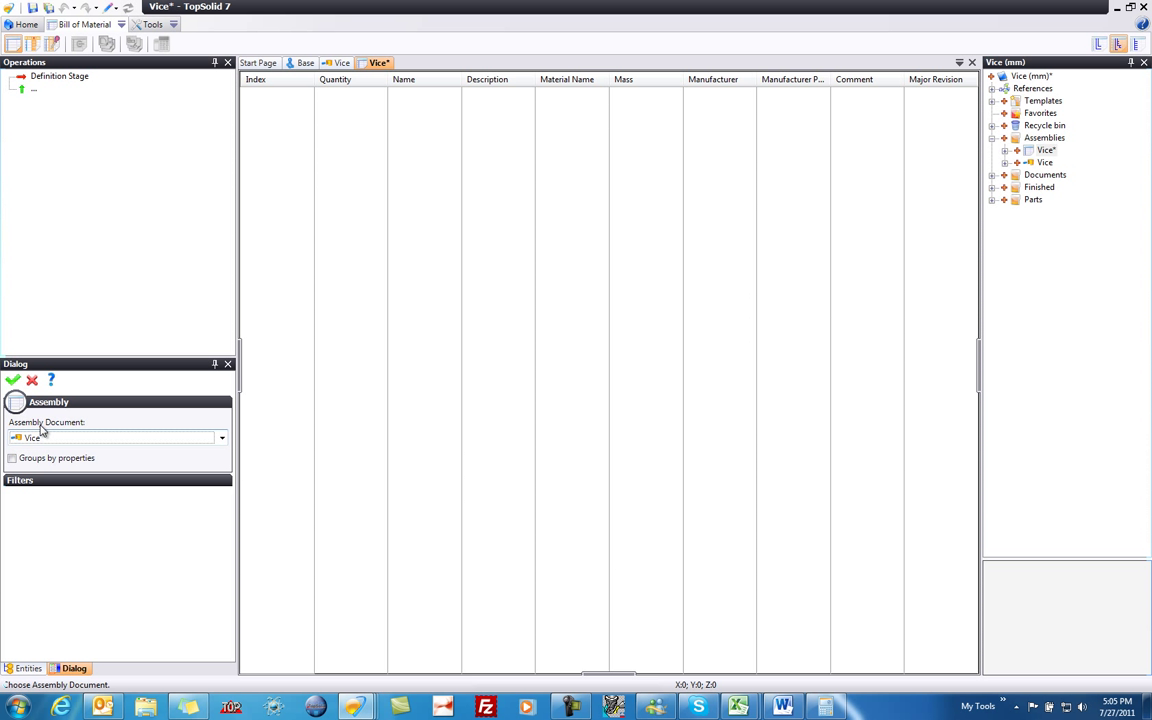
pyautogui.click(12, 380)
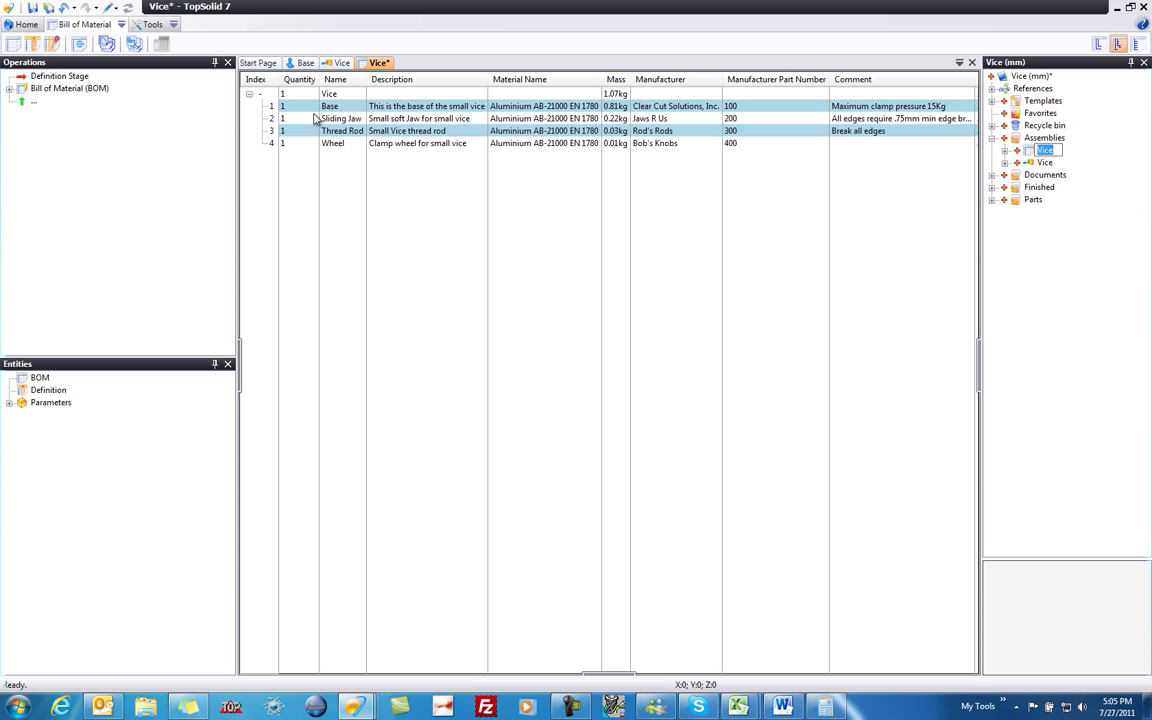
pyautogui.click(341, 118)
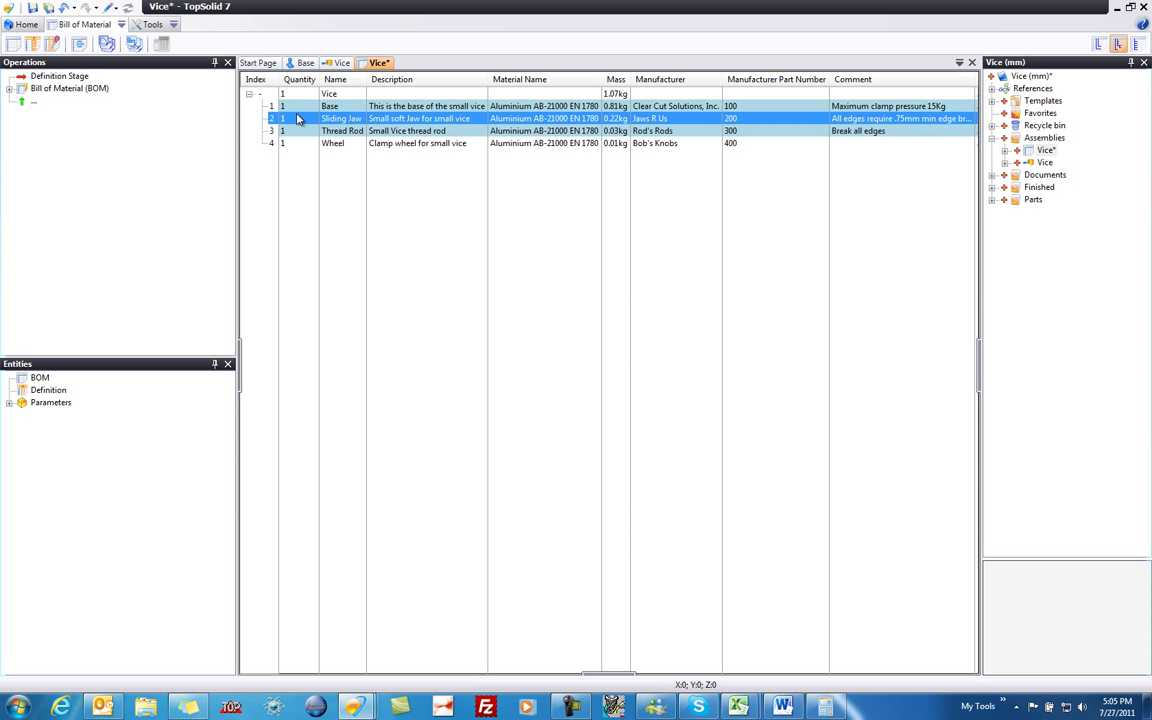
pyautogui.click(342, 130)
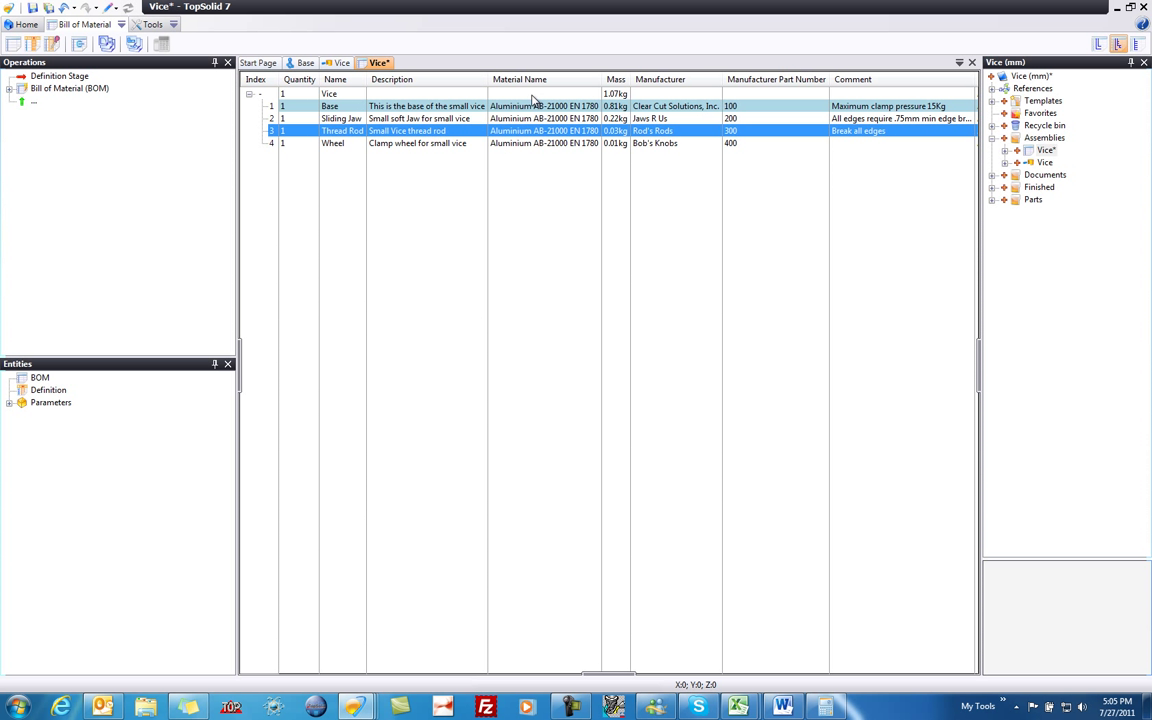
pyautogui.moveTo(620, 100)
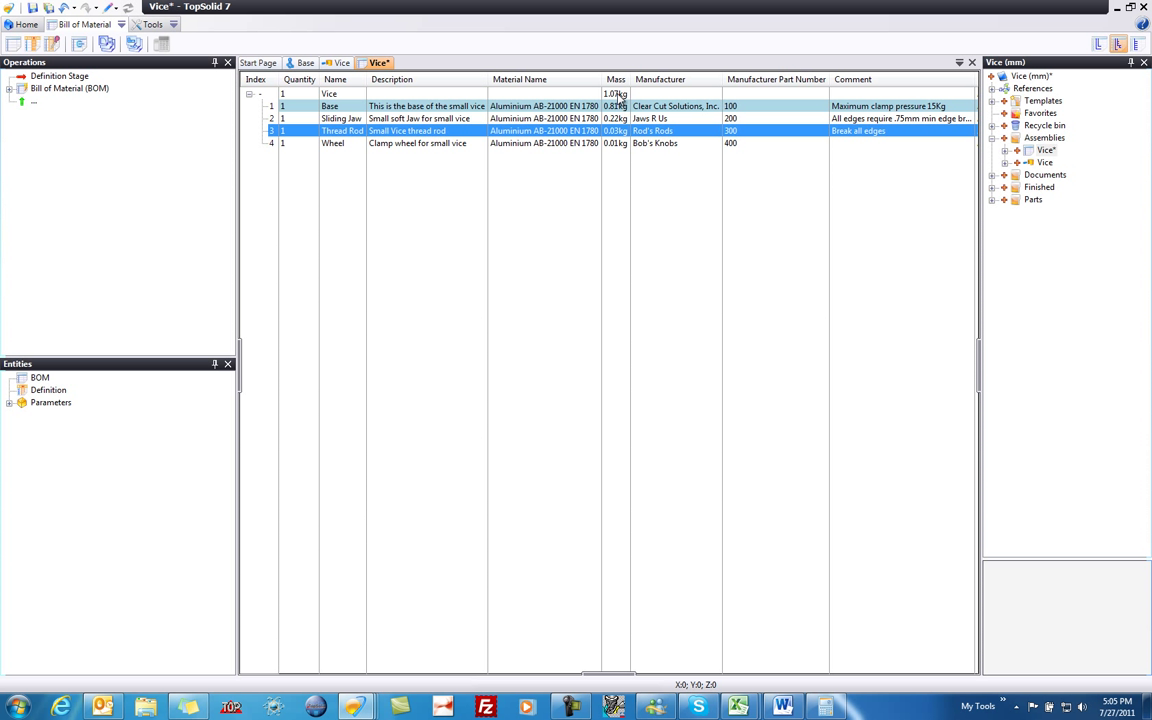
pyautogui.moveTo(619, 148)
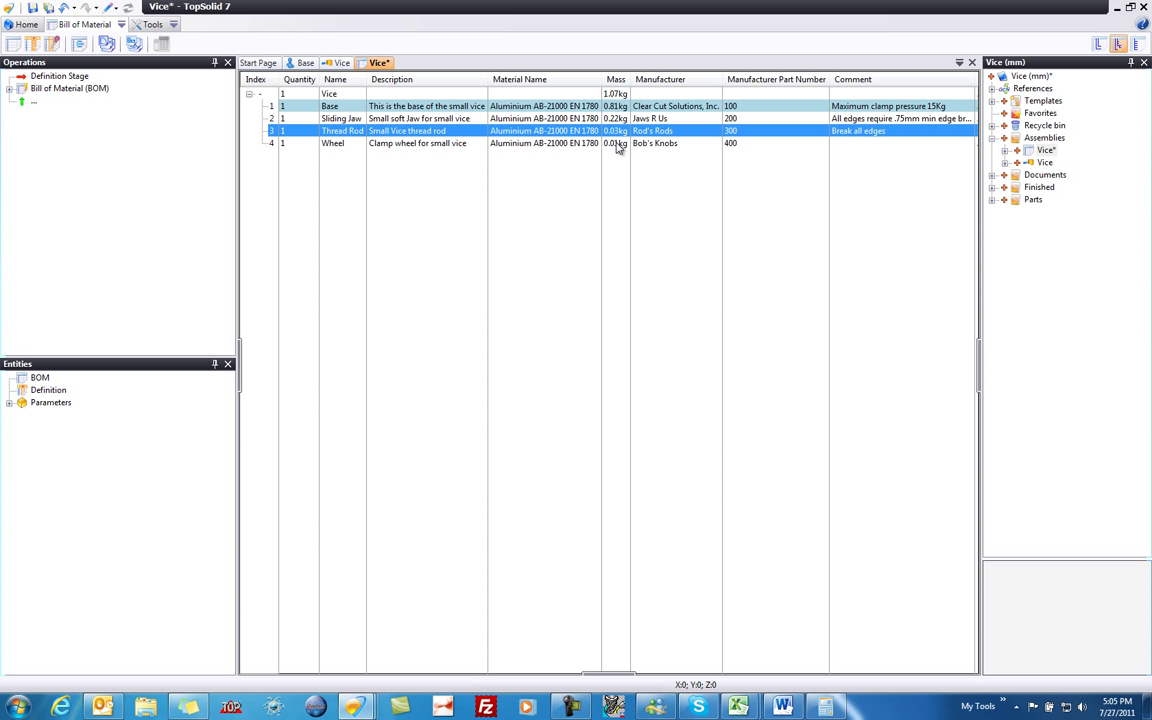
pyautogui.moveTo(616, 156)
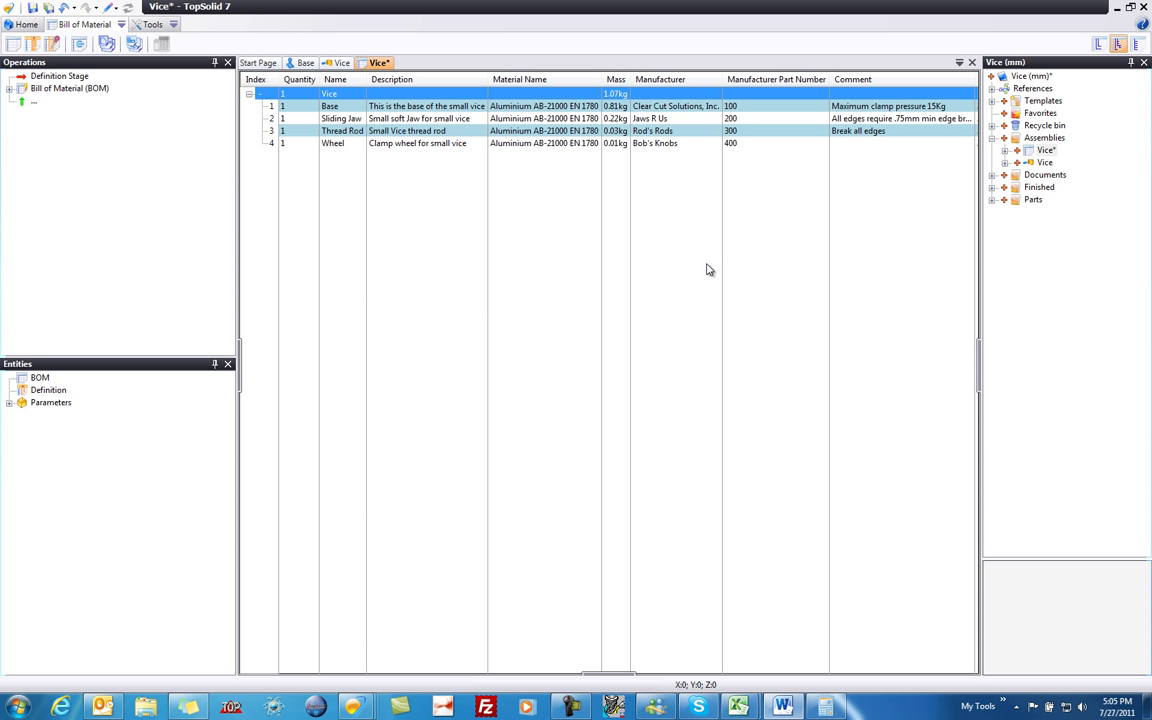
pyautogui.moveTo(52, 8)
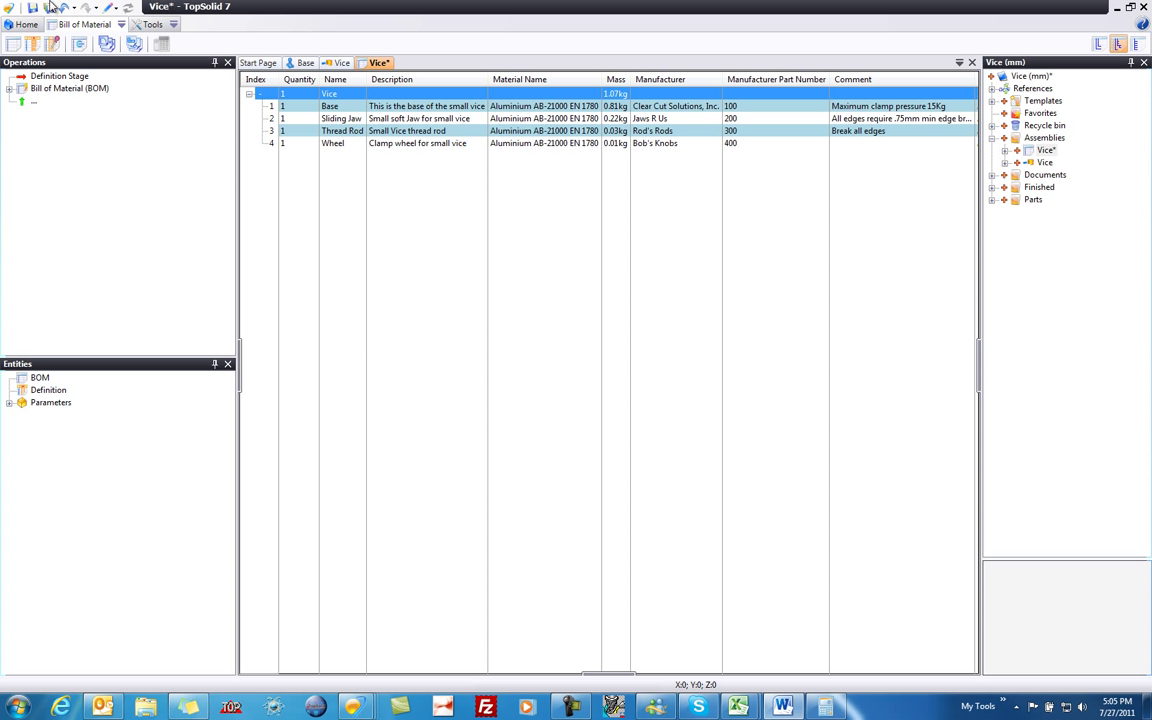
pyautogui.moveTo(33, 14)
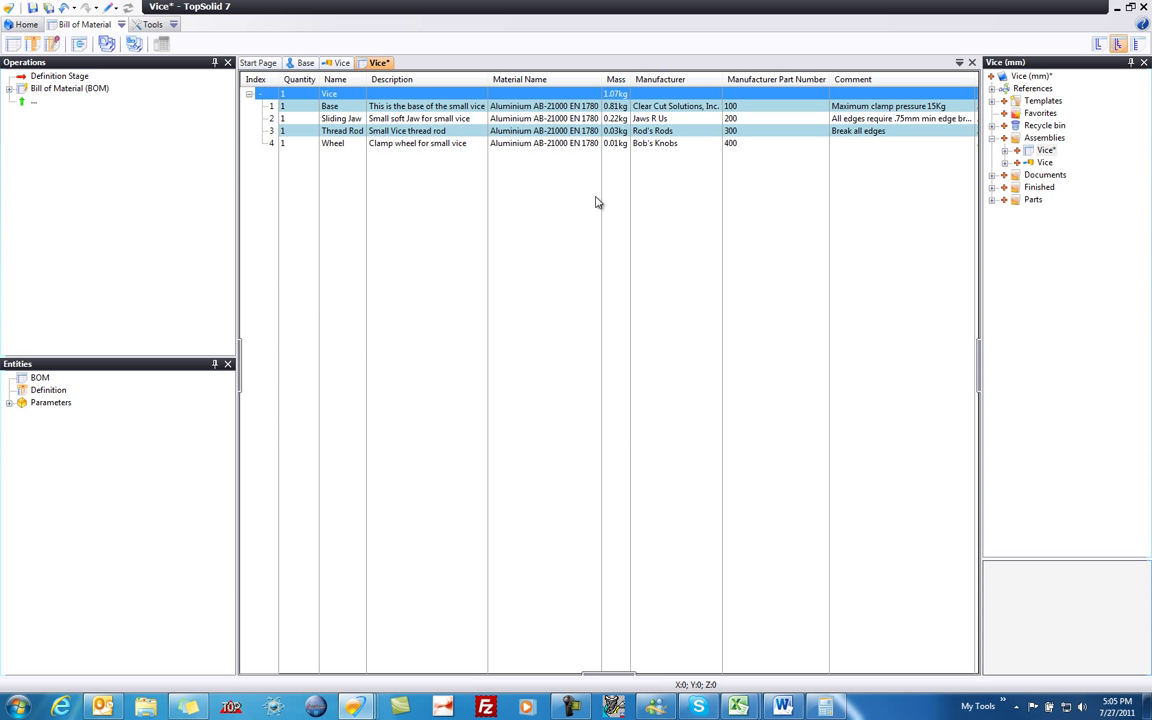
pyautogui.moveTo(551, 192)
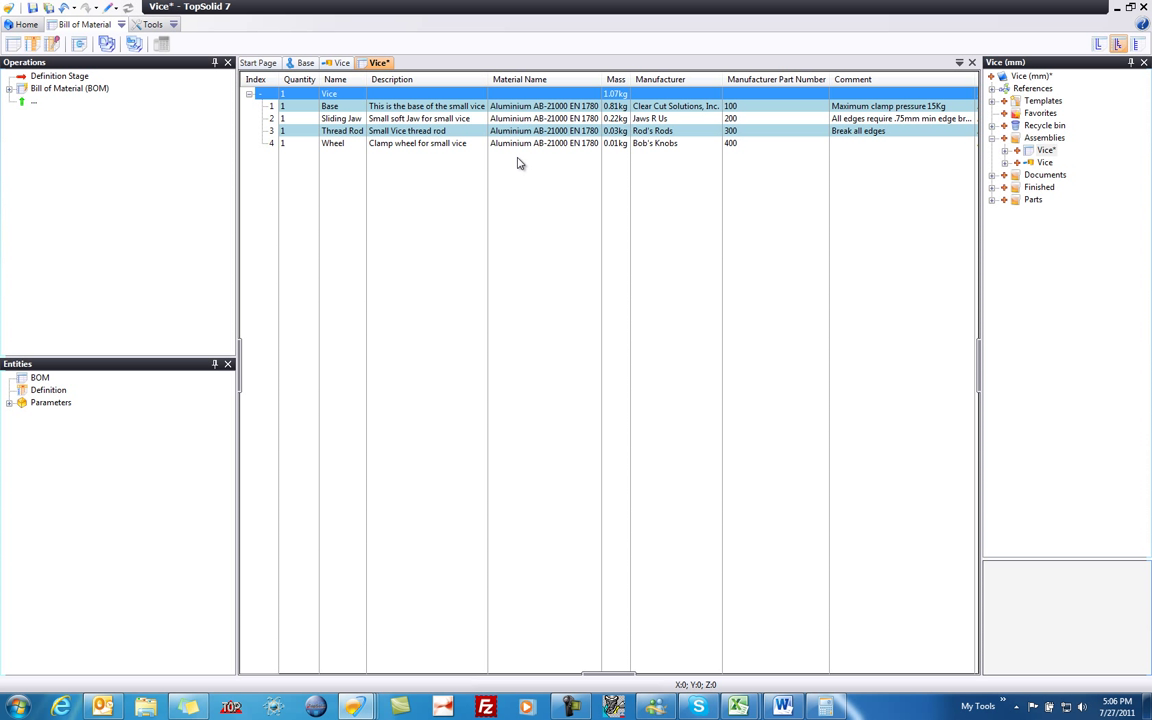
pyautogui.moveTo(503, 209)
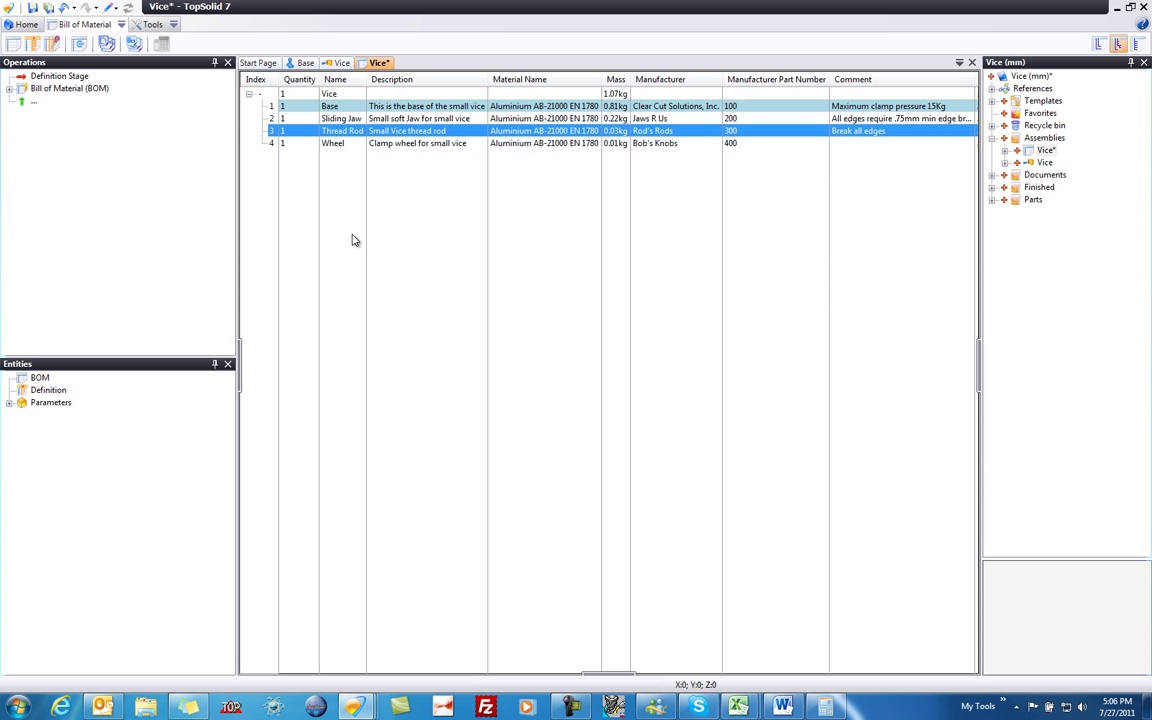
pyautogui.moveTo(517, 267)
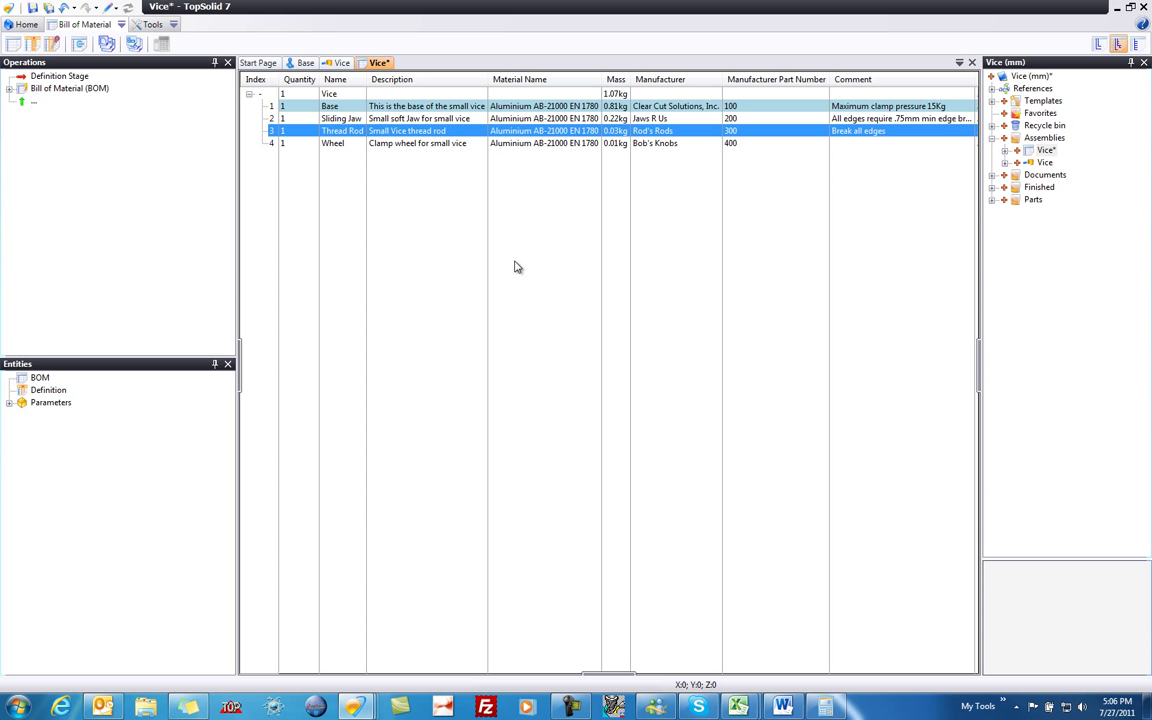
pyautogui.moveTo(345, 136)
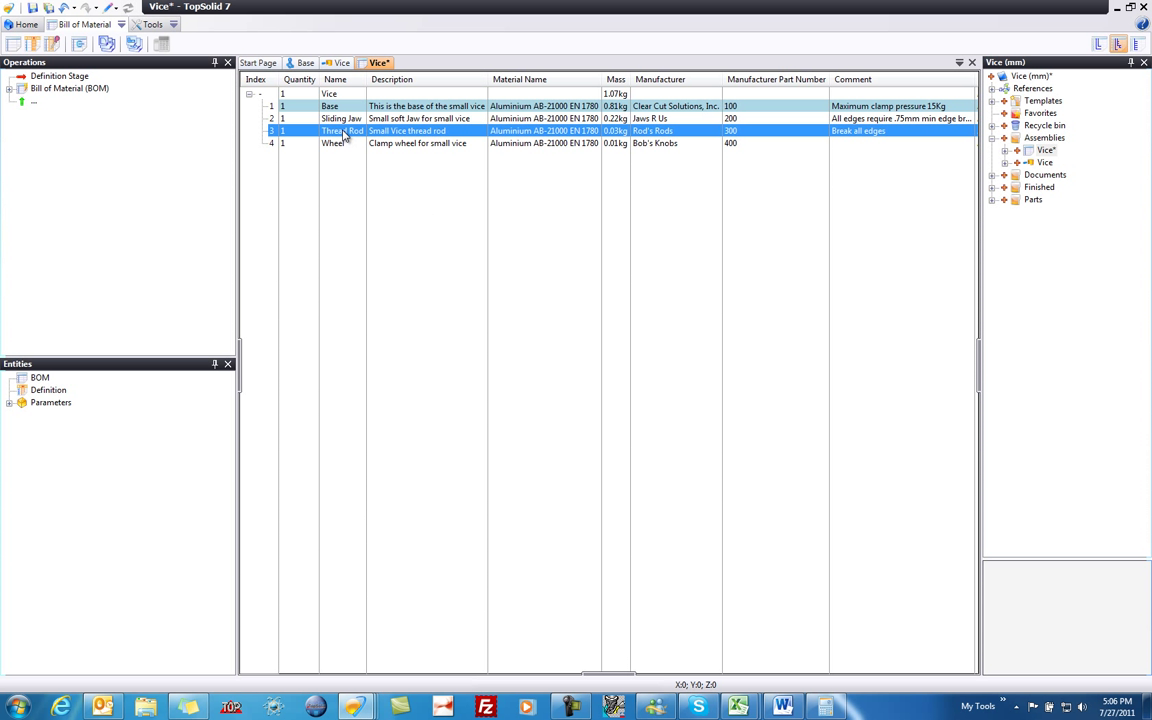
pyautogui.doubleClick(342, 131)
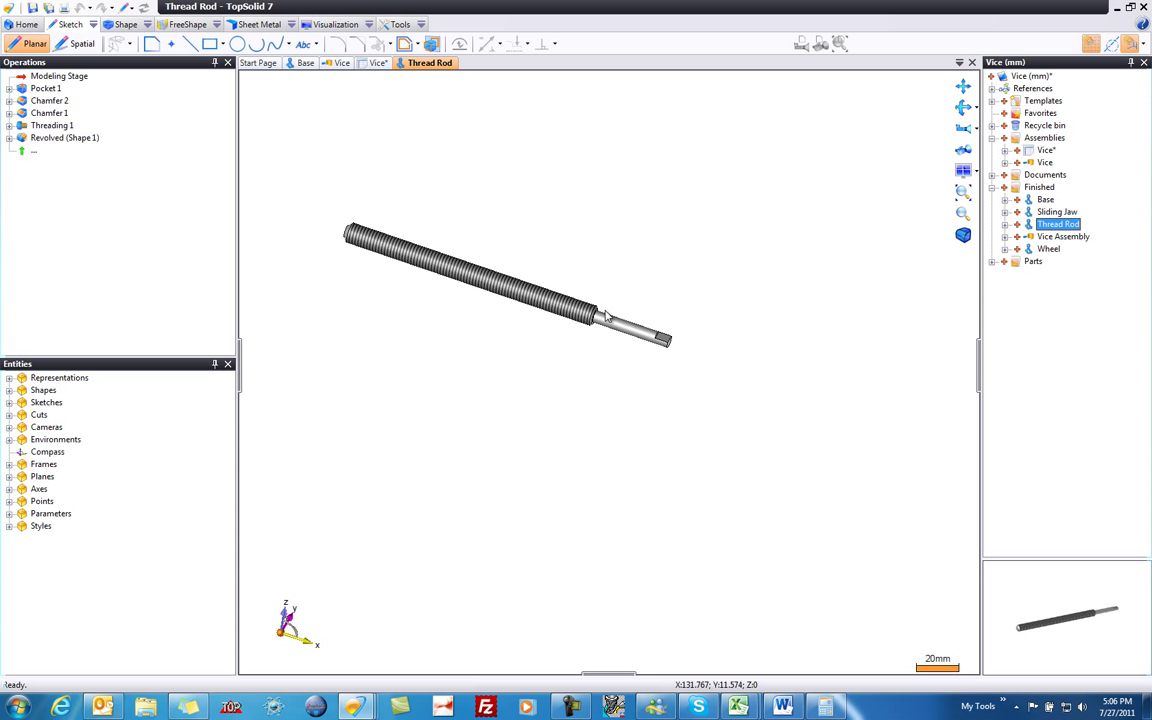
pyautogui.click(378, 62)
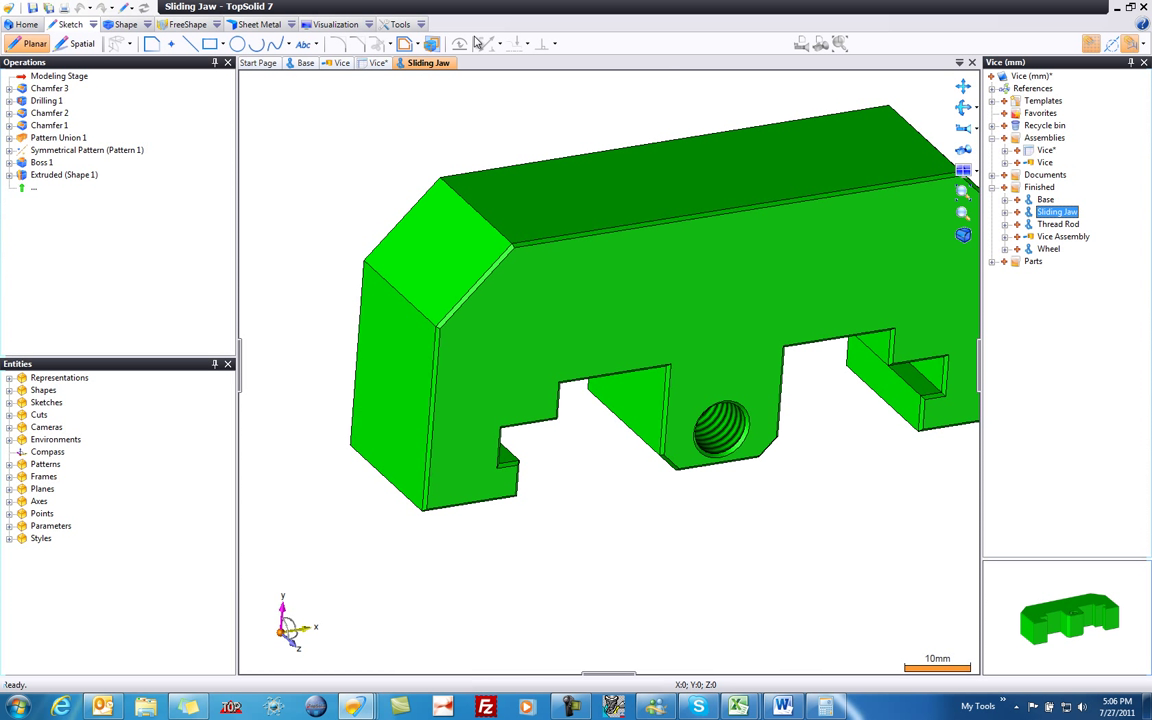
pyautogui.click(379, 62)
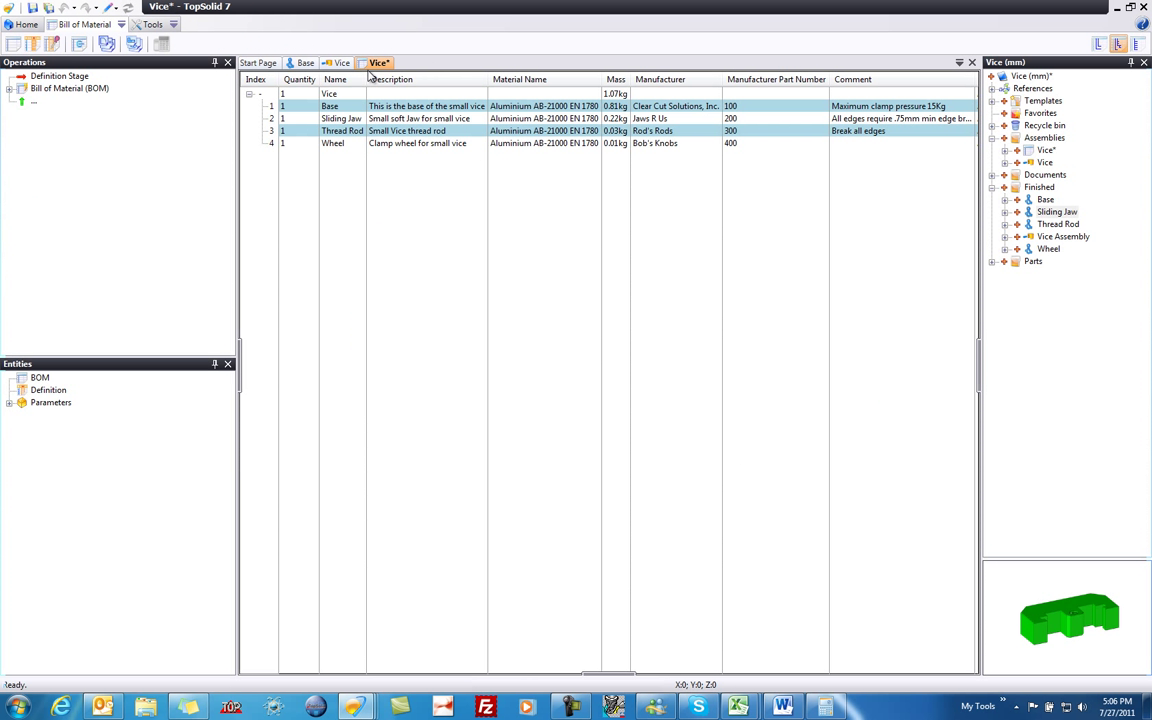
pyautogui.moveTo(358, 118)
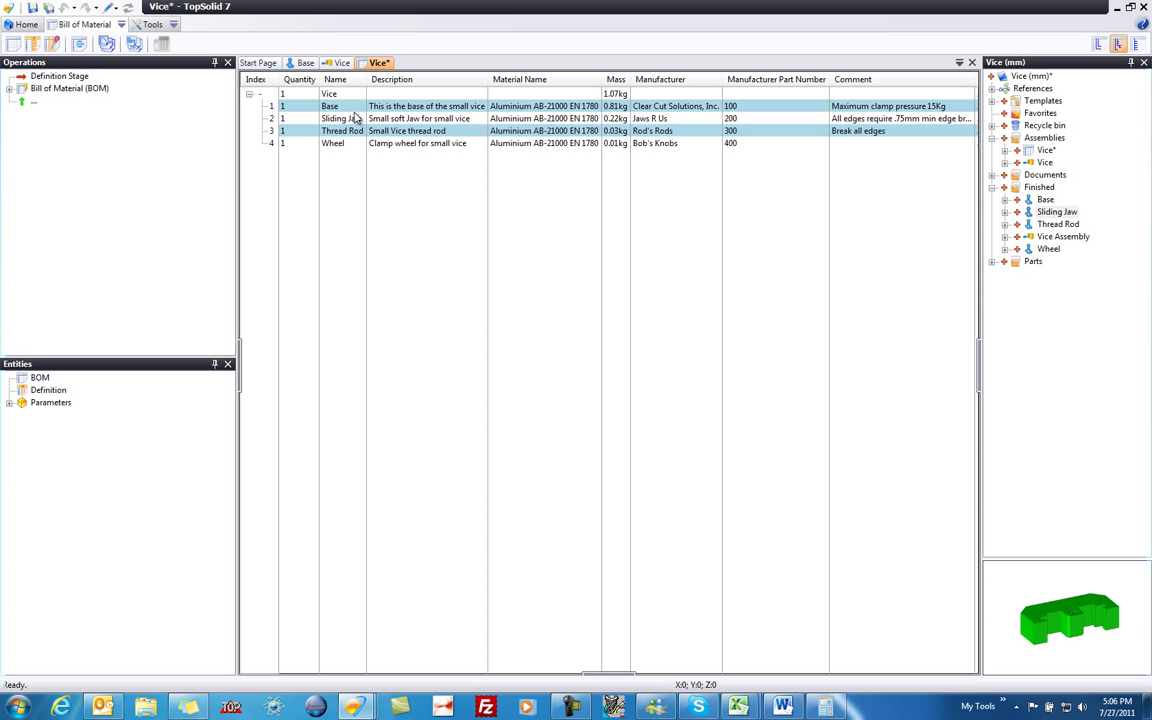